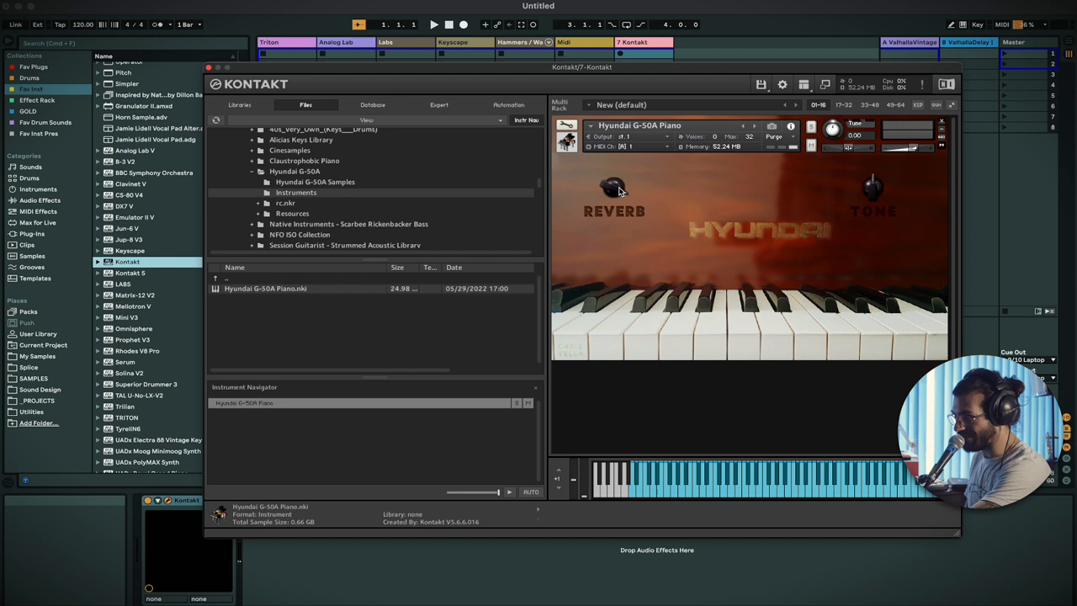
pyautogui.moveTo(853, 187)
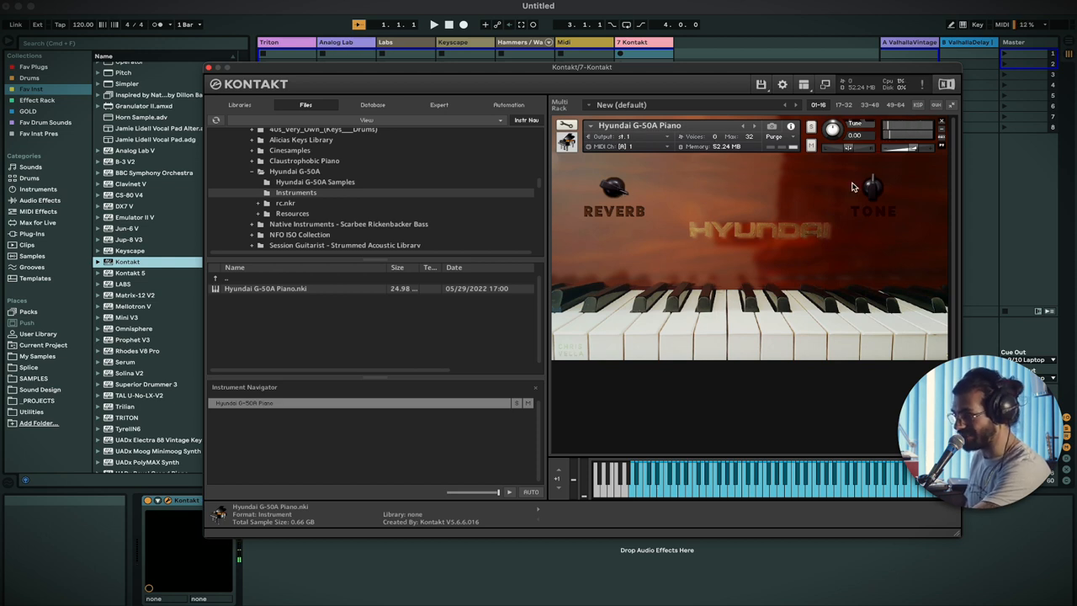